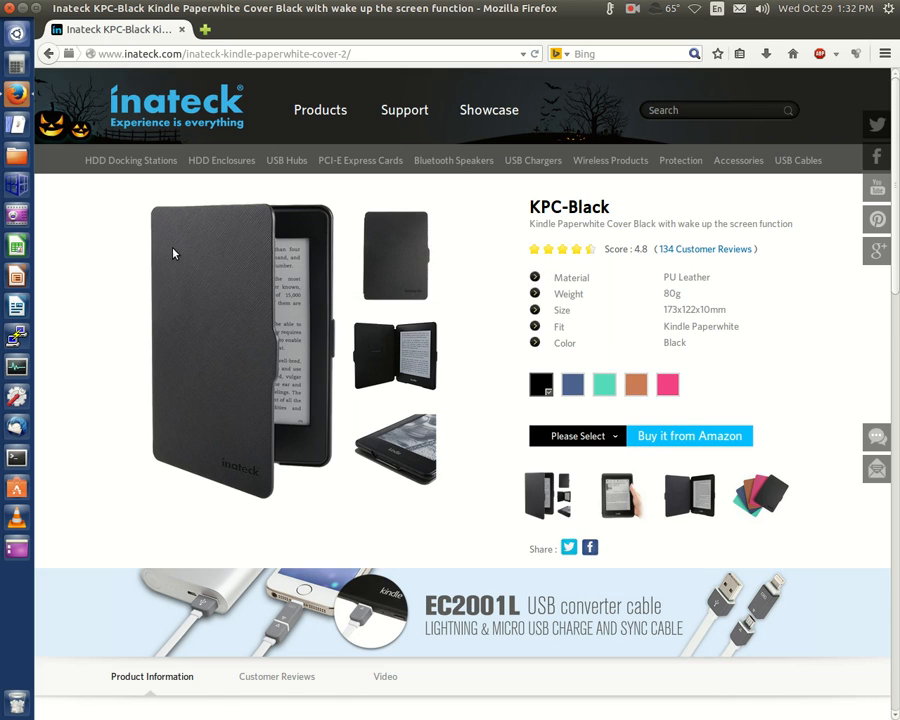
{"action": "mouse_move", "coordinate": [174, 247]}
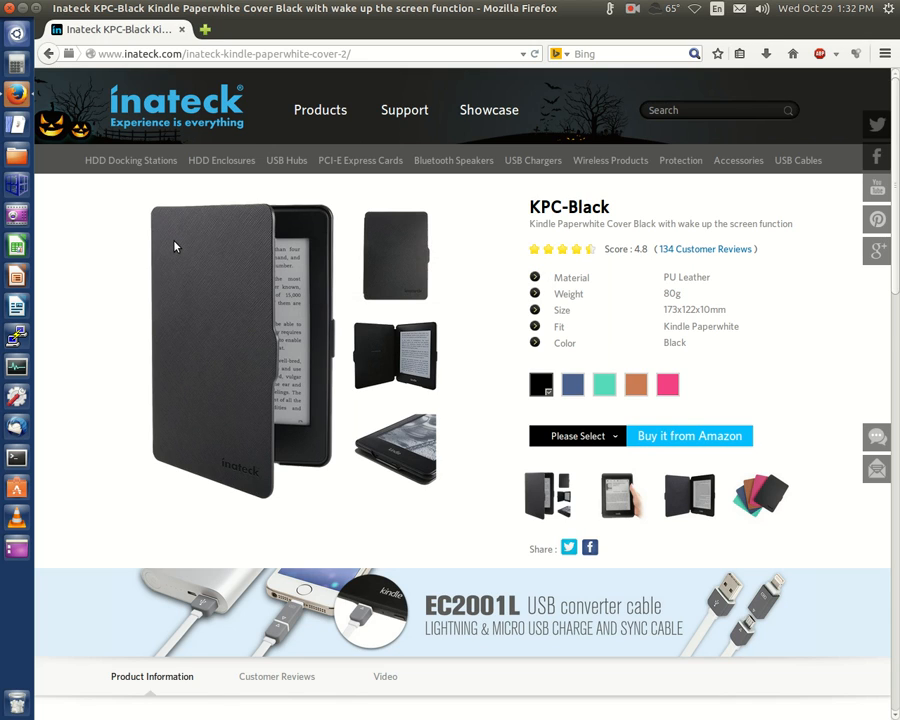
{"action": "mouse_move", "coordinate": [180, 242]}
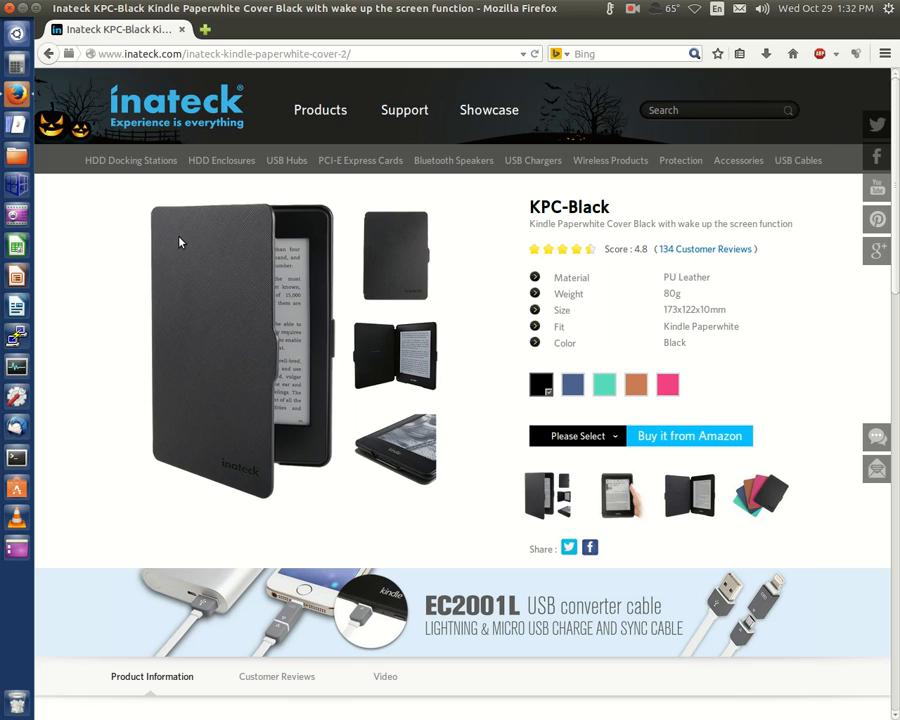
{"action": "mouse_move", "coordinate": [190, 230]}
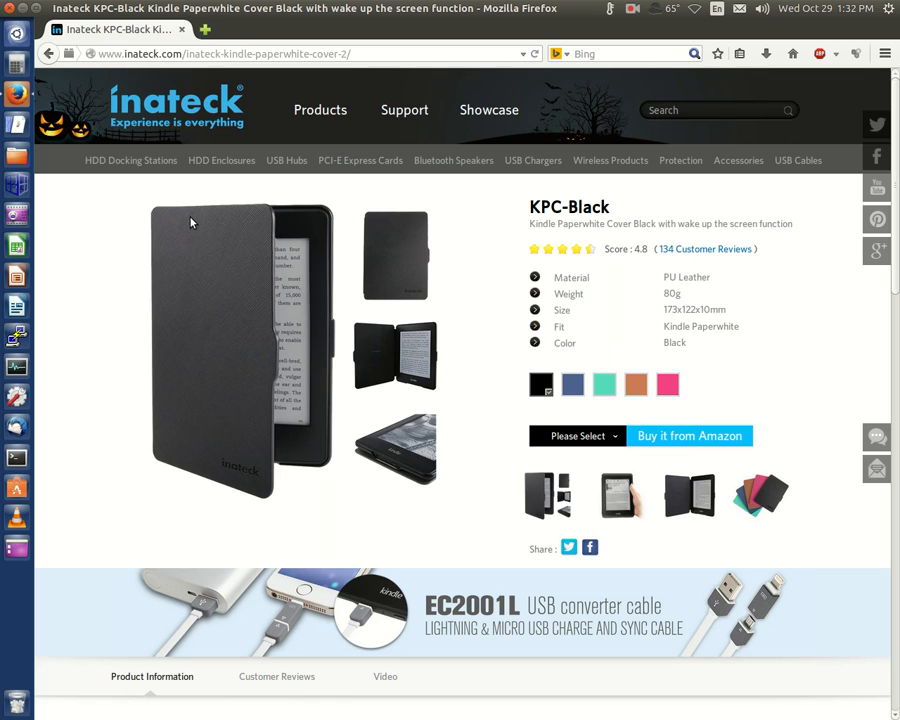
{"action": "mouse_move", "coordinate": [372, 231]}
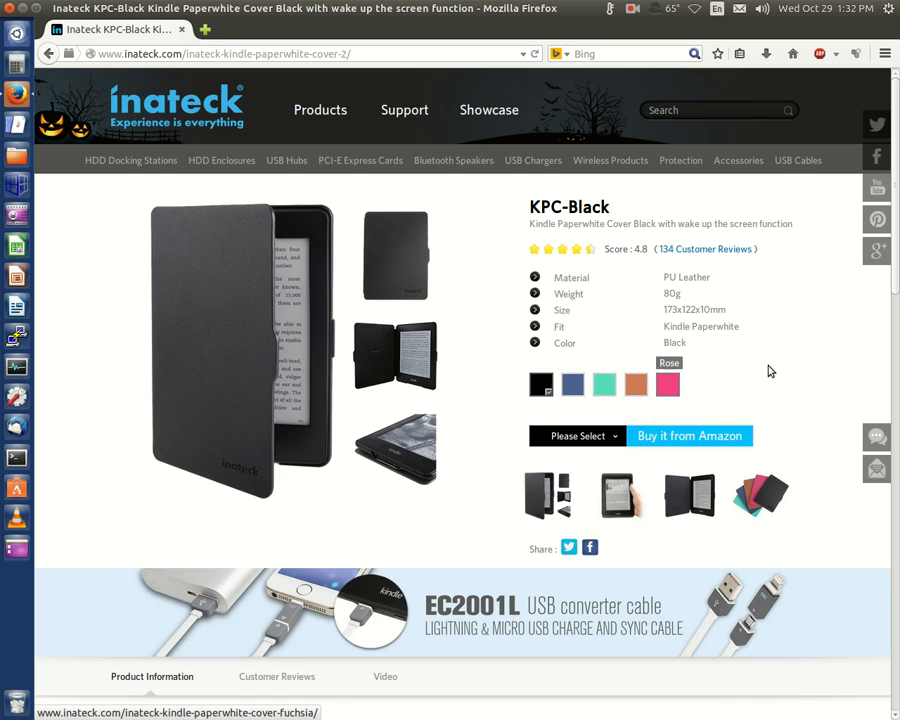
- Scroll down to the 'Better Together', 'On the Go' feature sections and demo video
{"action": "scroll", "scroll_direction": "down", "scroll_amount": 3}
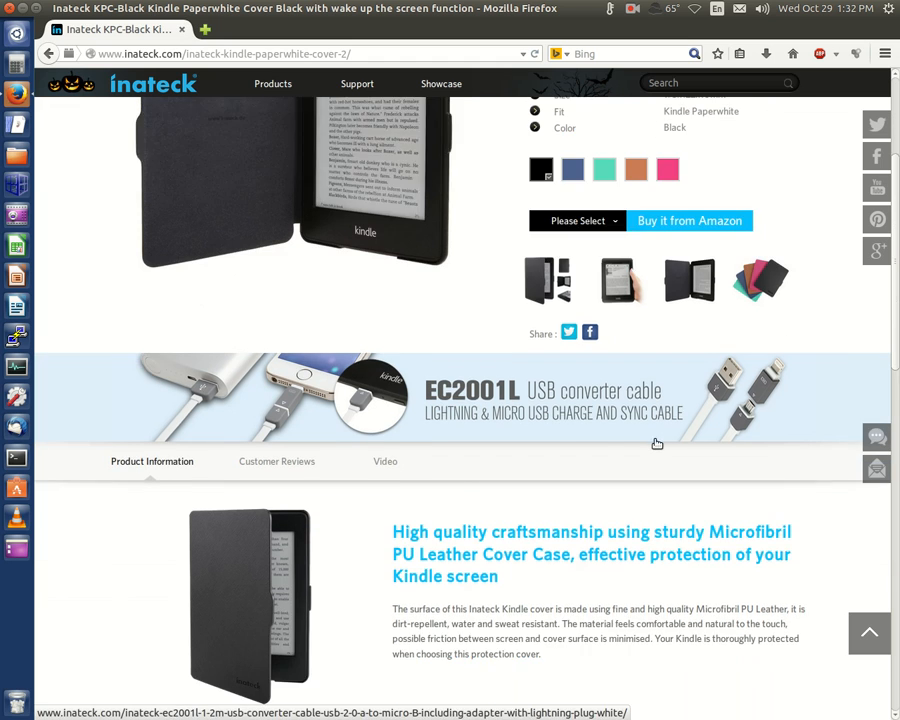
{"action": "scroll", "scroll_direction": "down", "scroll_amount": 3}
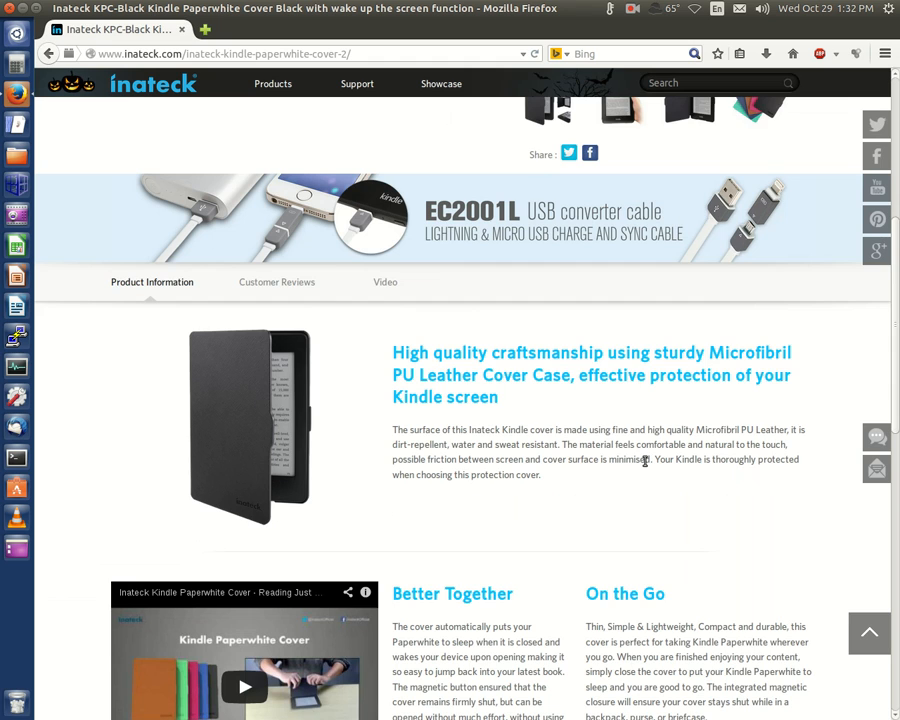
{"action": "scroll", "scroll_direction": "down", "scroll_amount": 3}
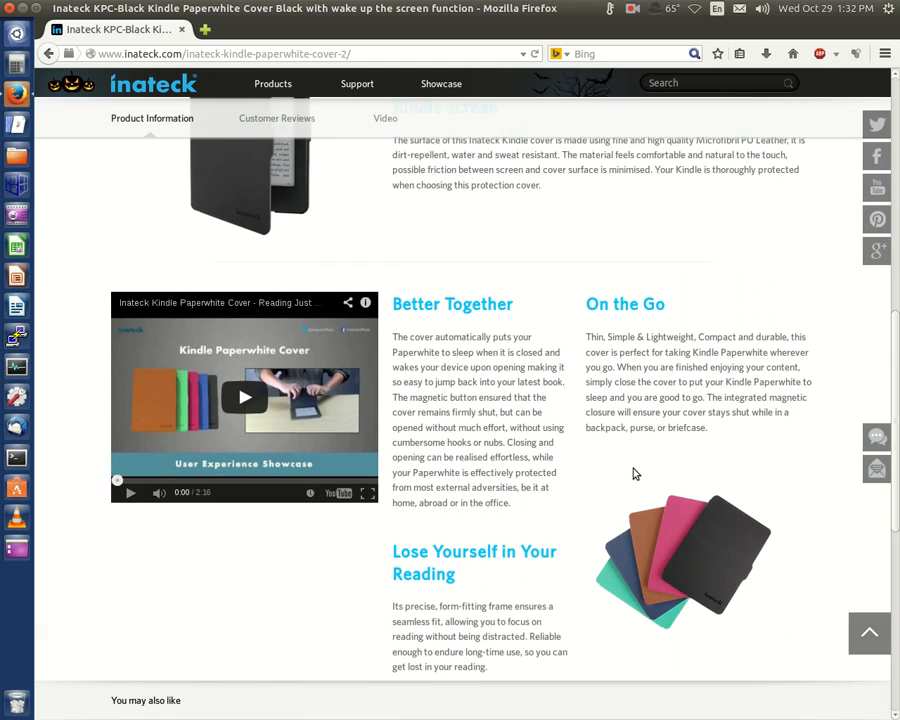
- Scroll slightly further to reveal related products like KPC-Green and UC5001
{"action": "scroll", "scroll_direction": "down", "scroll_amount": 3}
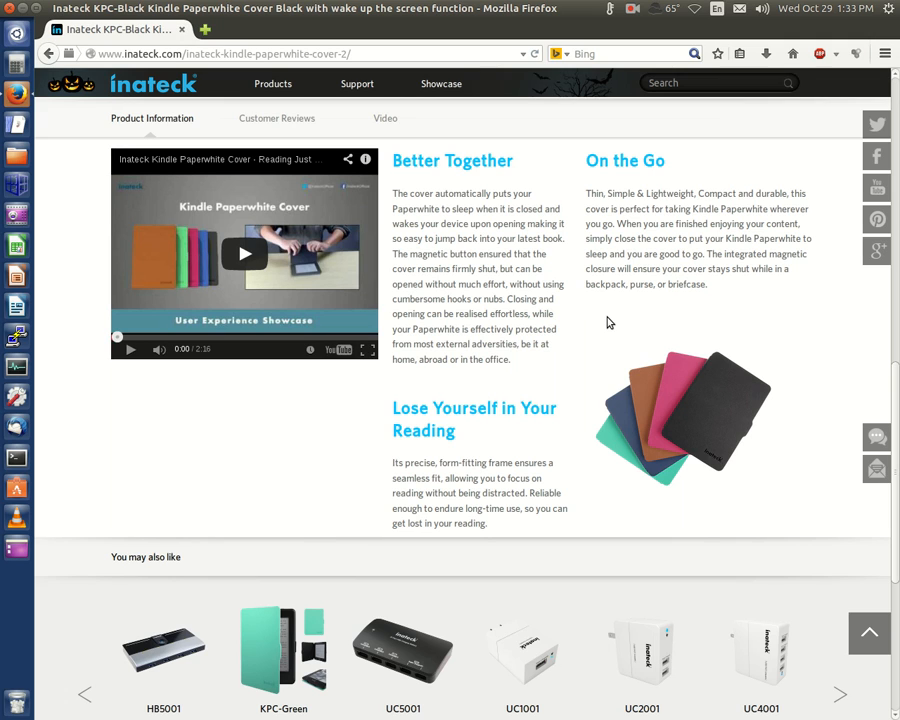
{"action": "mouse_move", "coordinate": [606, 322]}
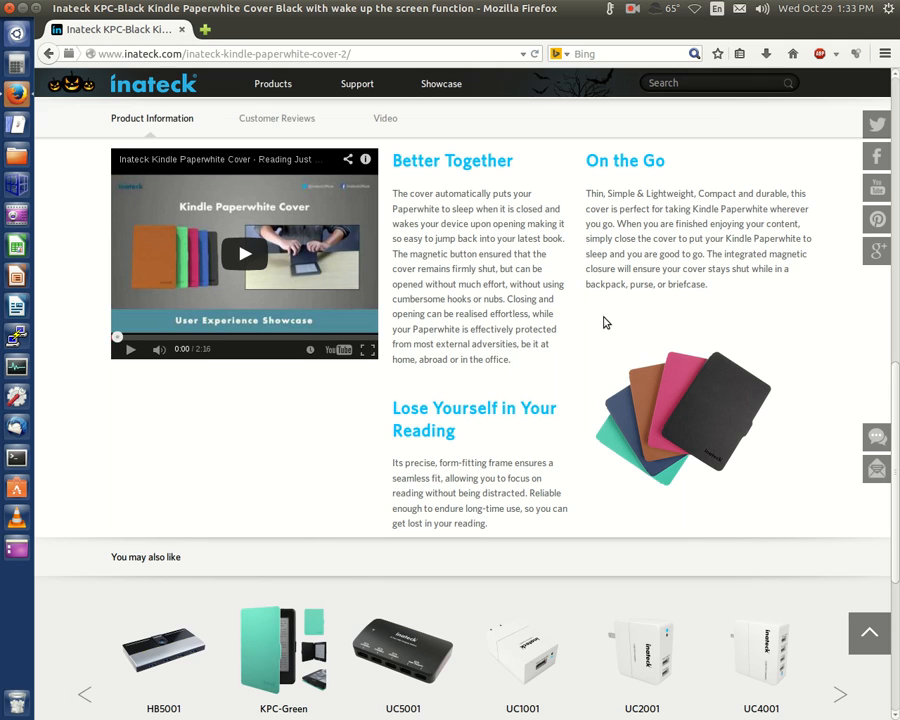
{"action": "mouse_move", "coordinate": [598, 325]}
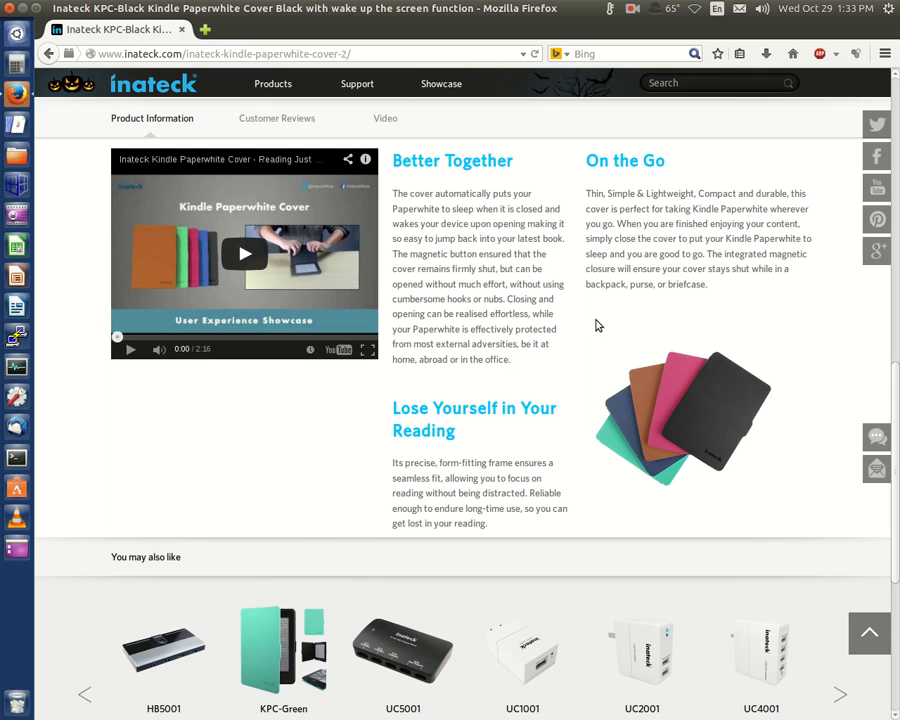
{"action": "mouse_move", "coordinate": [600, 322]}
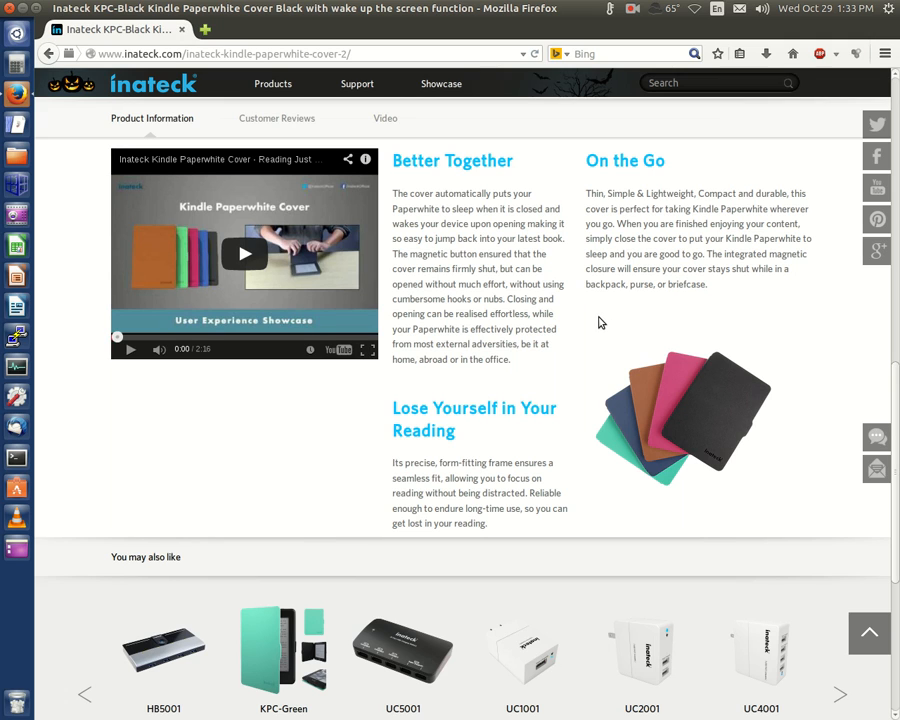
{"action": "mouse_move", "coordinate": [596, 321]}
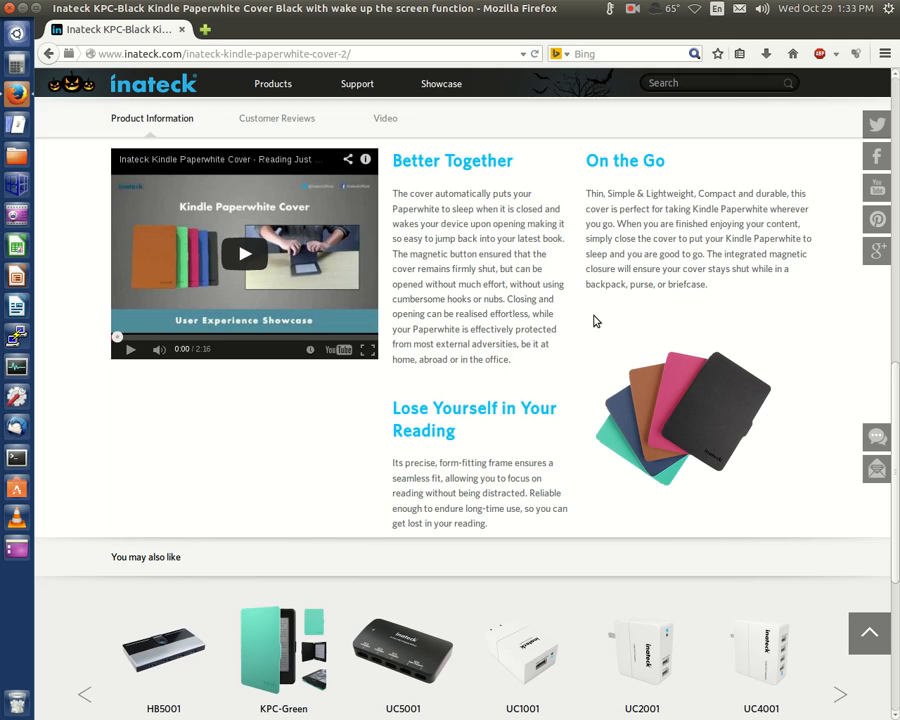
{"action": "mouse_move", "coordinate": [585, 310]}
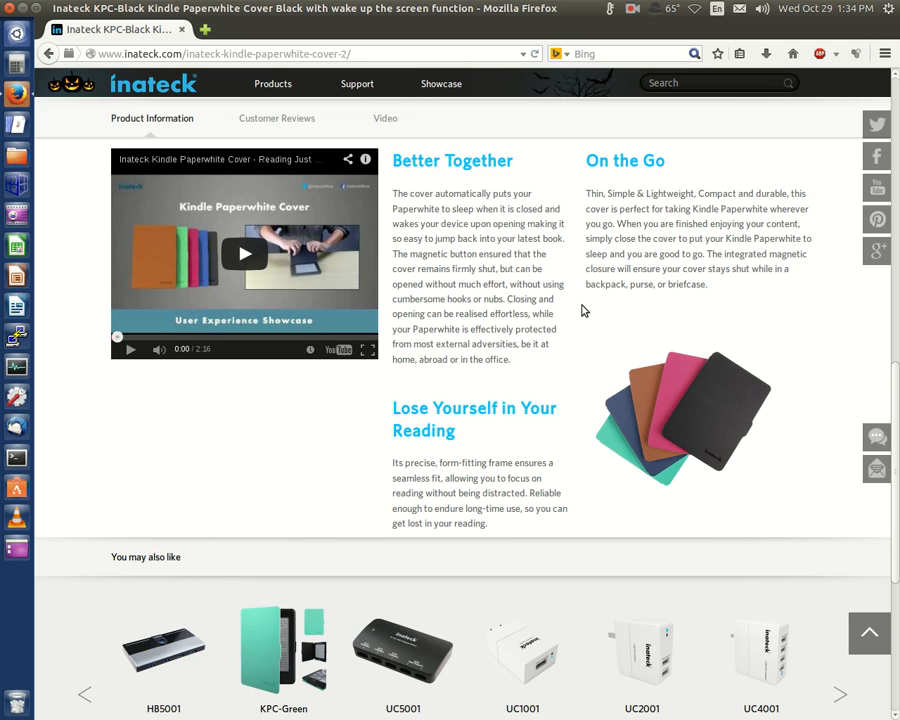
{"action": "mouse_move", "coordinate": [581, 310]}
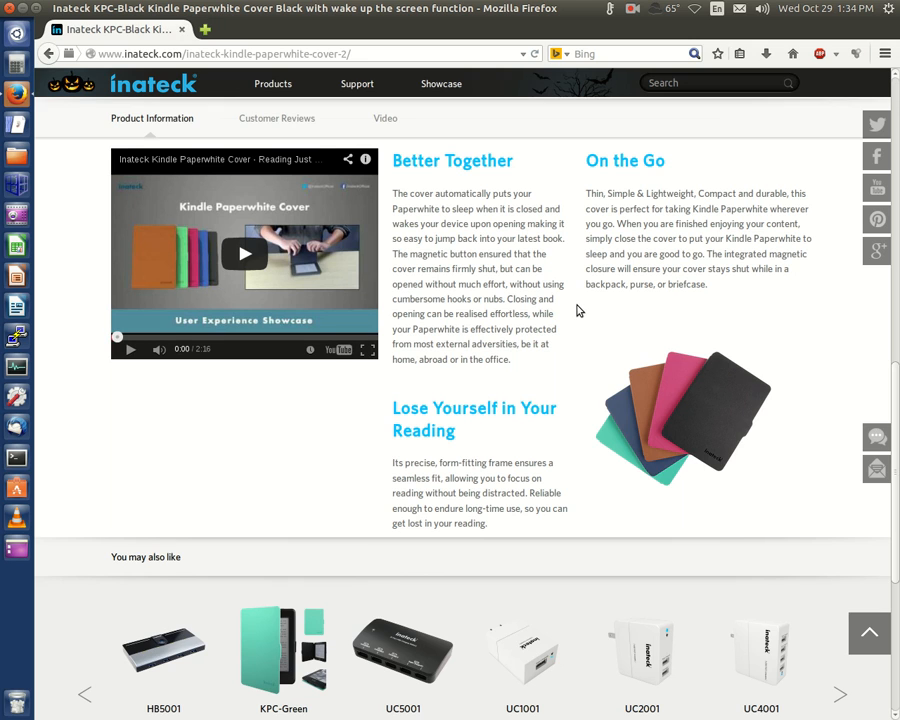
{"action": "mouse_move", "coordinate": [592, 302]}
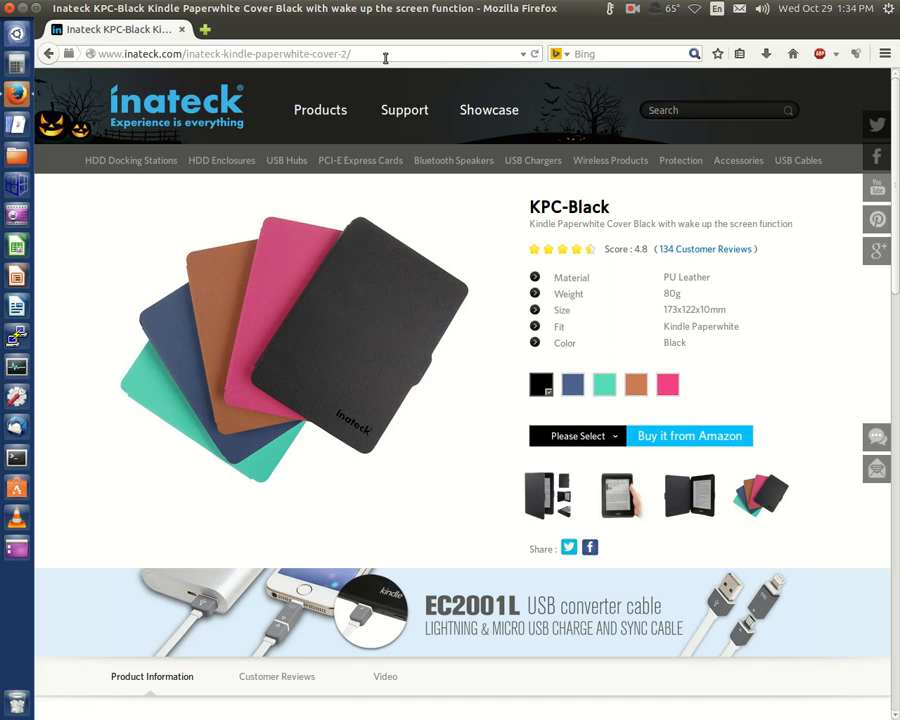
{"action": "mouse_move", "coordinate": [815, 378]}
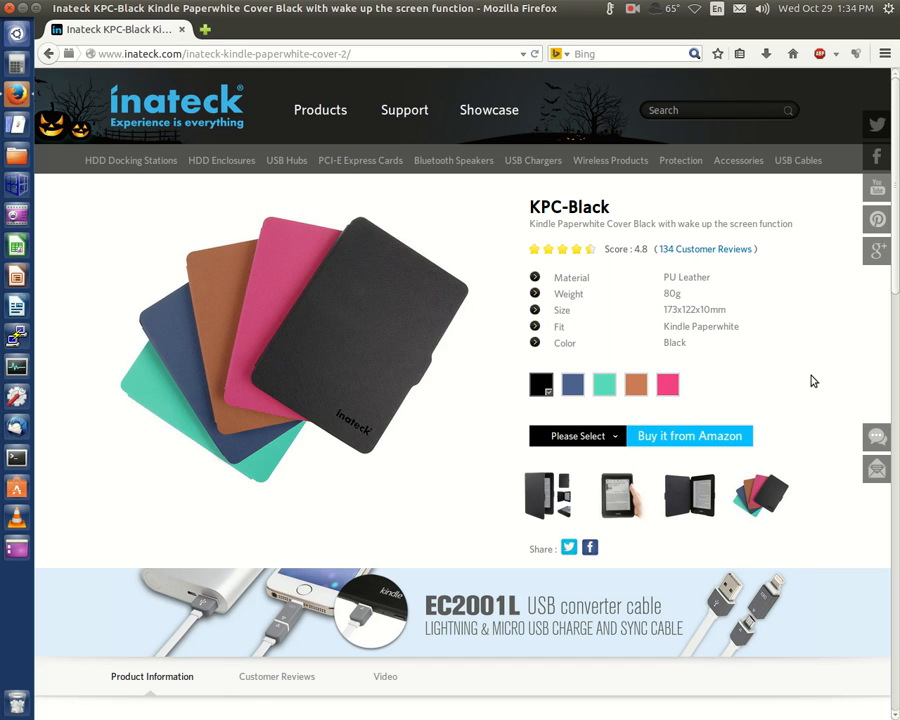
- Return to the top of the KPC-Black page showing specs, colour swatches and Amazon option
{"action": "left_click", "coordinate": [632, 9]}
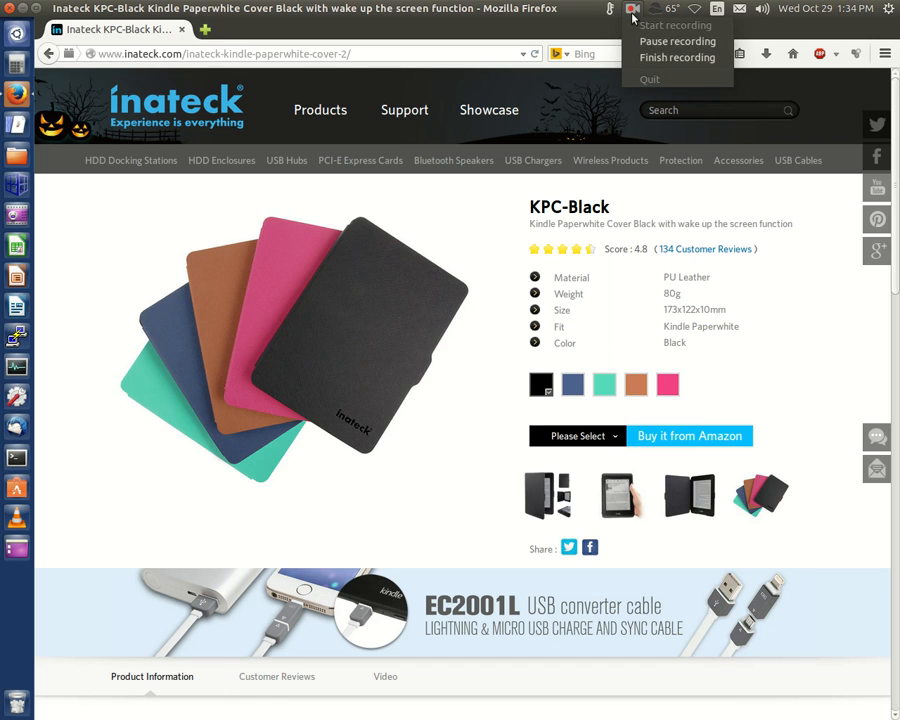